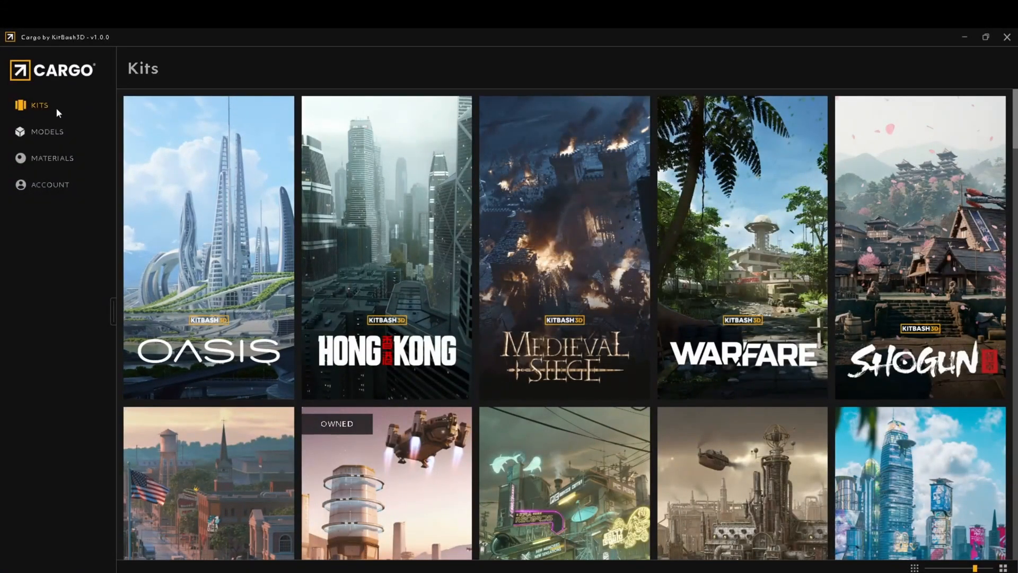
Launch the Add New Software wizard from the User Software Settings in ACCOUNT.
{"action": "left_click", "coordinate": [50, 184]}
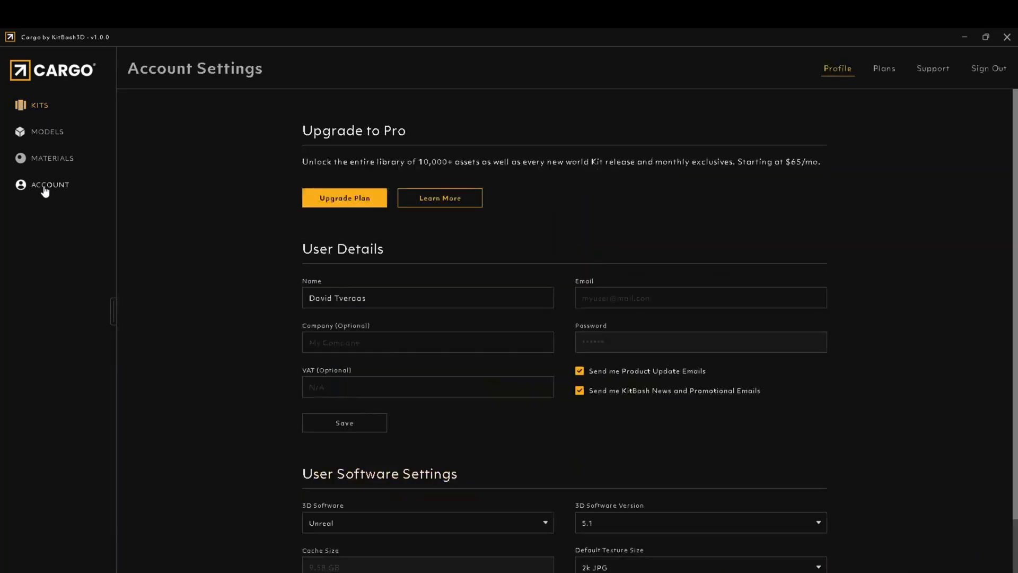
{"action": "scroll", "scroll_direction": "down", "scroll_amount": 3}
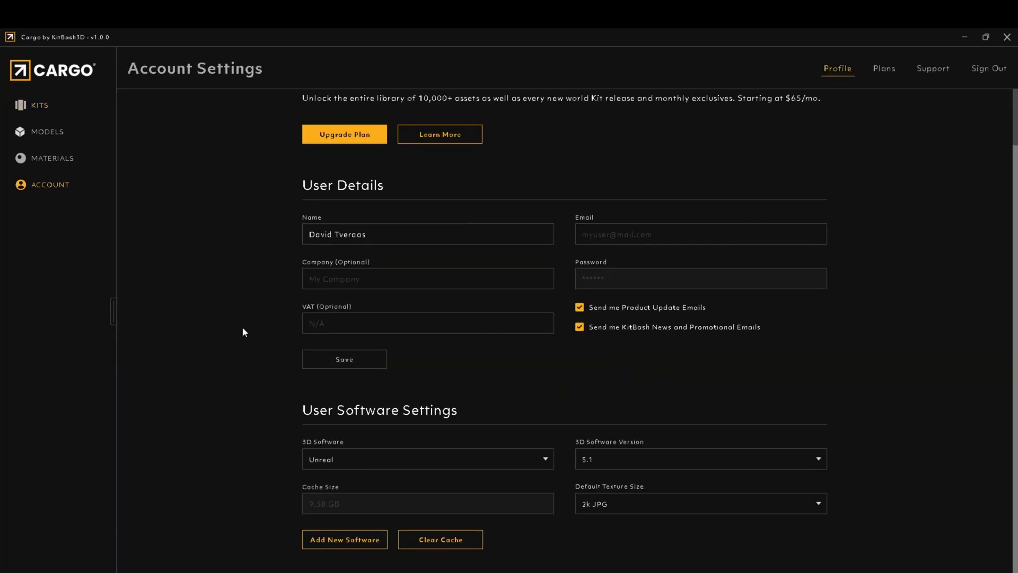
{"action": "left_click", "coordinate": [343, 538]}
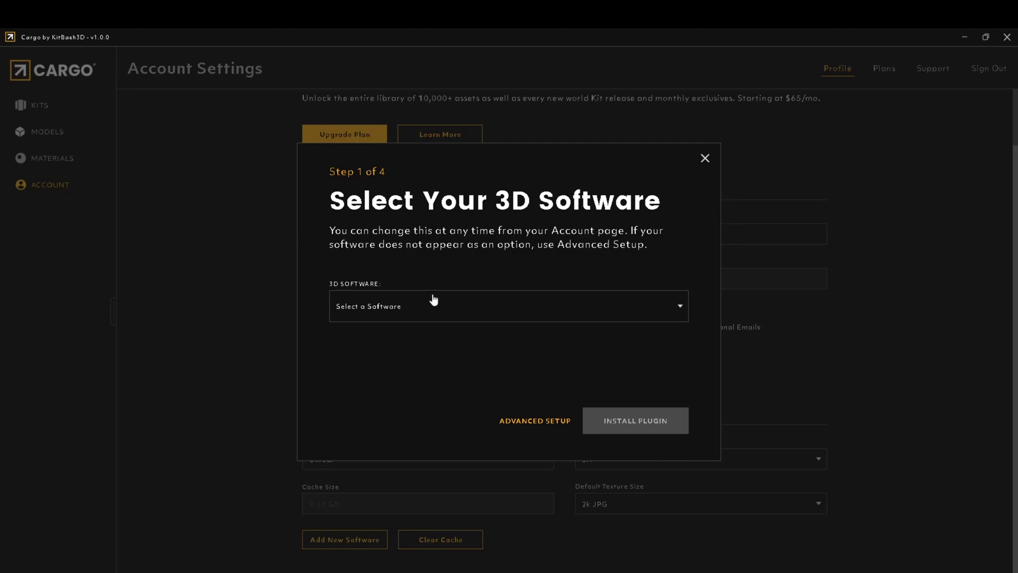
Choose Unreal as the 3D software with version 5.1 and advance to project selection.
{"action": "left_click", "coordinate": [508, 306]}
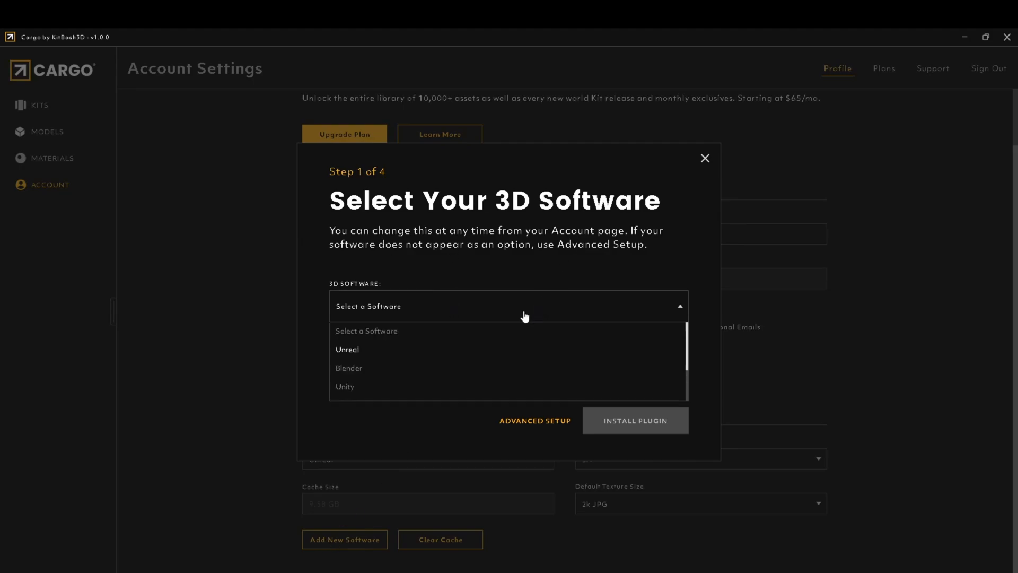
{"action": "left_click", "coordinate": [347, 349]}
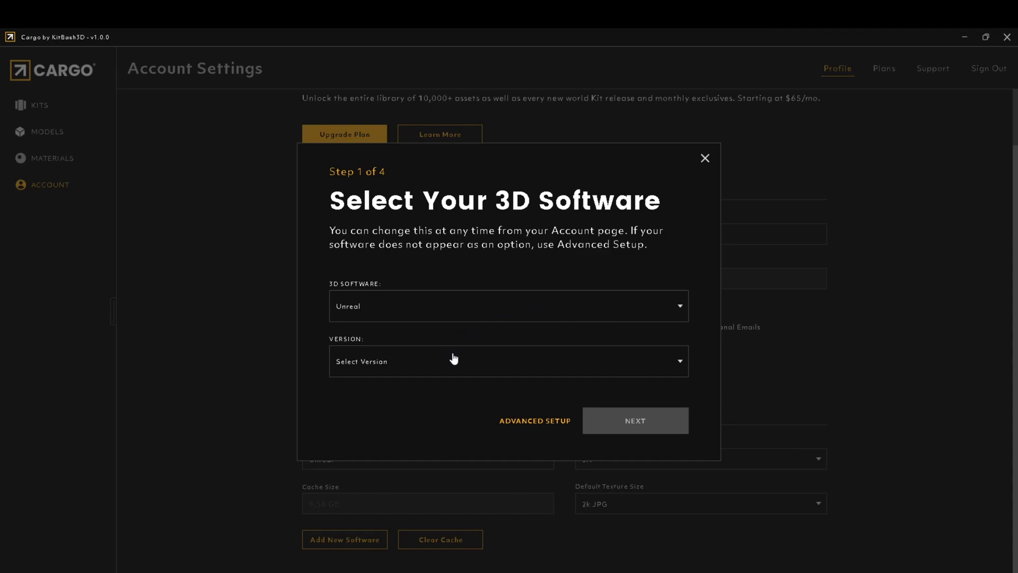
{"action": "left_click", "coordinate": [508, 361]}
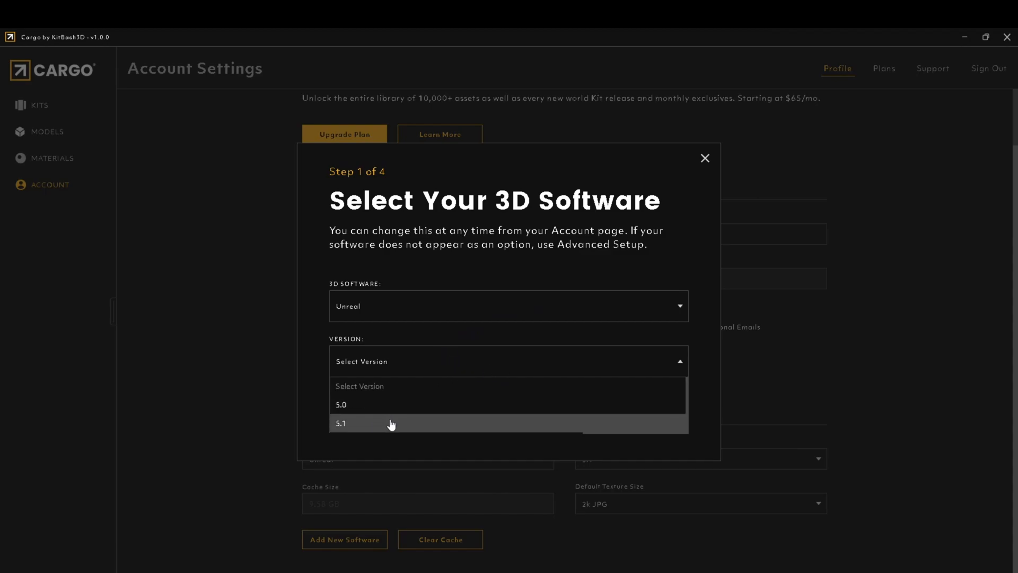
{"action": "left_click", "coordinate": [340, 424]}
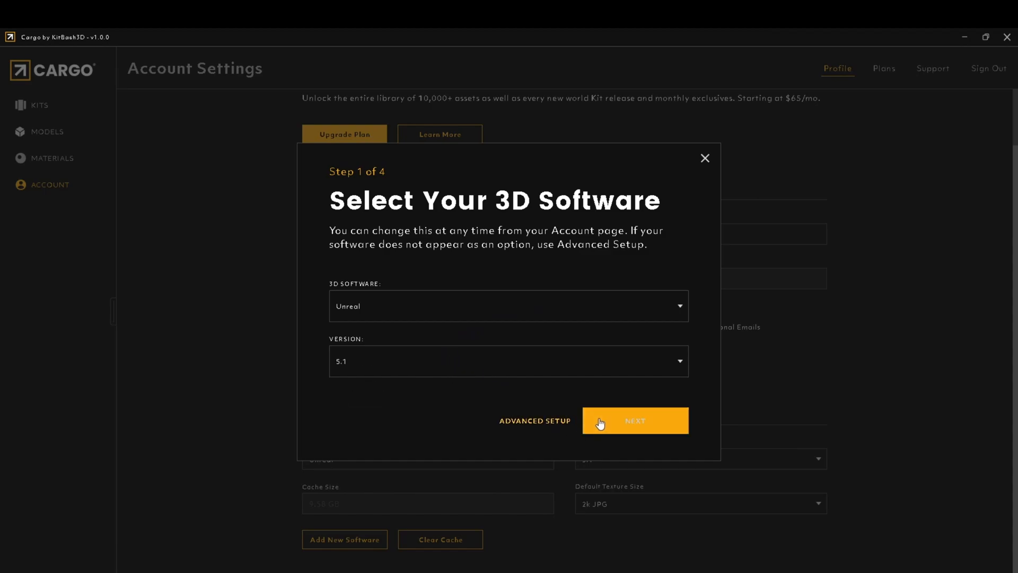
{"action": "left_click", "coordinate": [634, 421]}
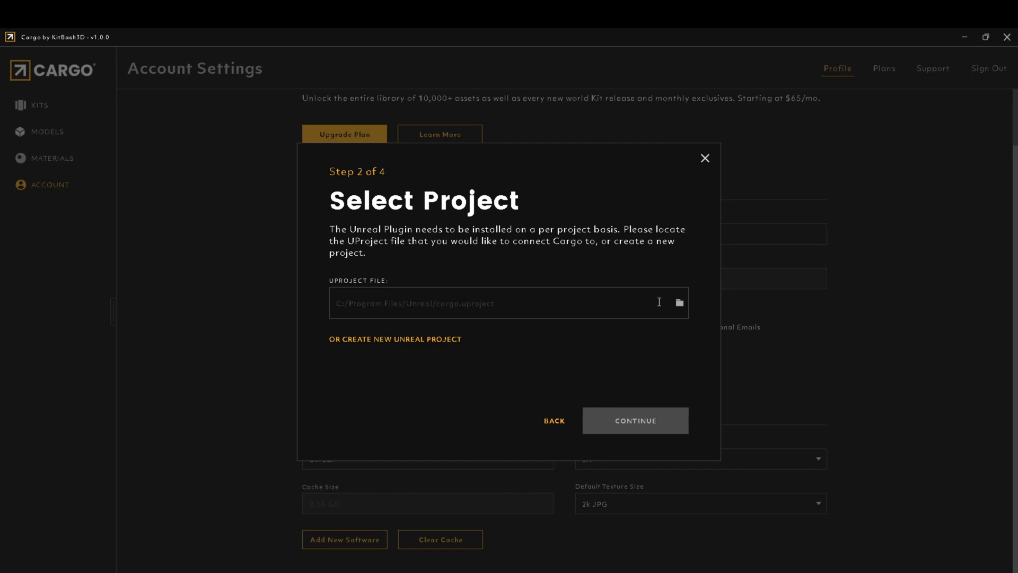
{"action": "mouse_move", "coordinate": [400, 335]}
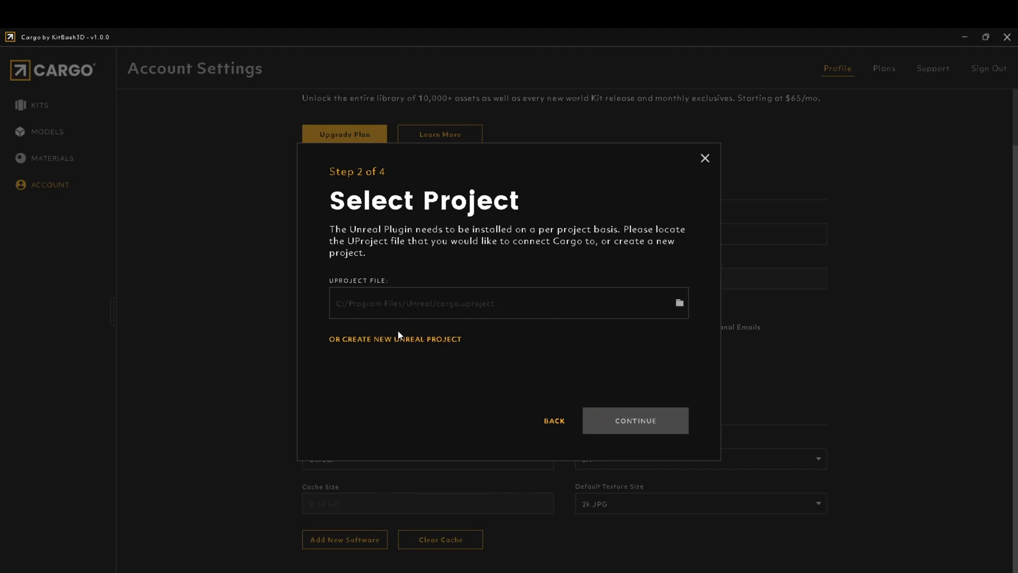
Select E:\Unreal Engine\ContentExamples5.1\ContentExamples.uproject as the UProject file.
{"action": "left_click", "coordinate": [679, 302]}
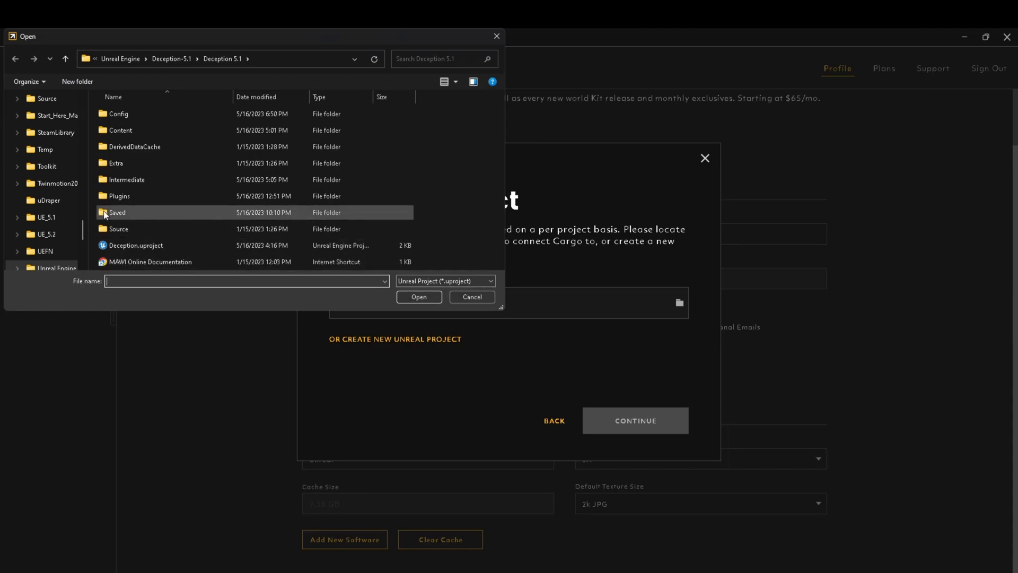
{"action": "scroll", "scroll_direction": "down", "scroll_amount": 3}
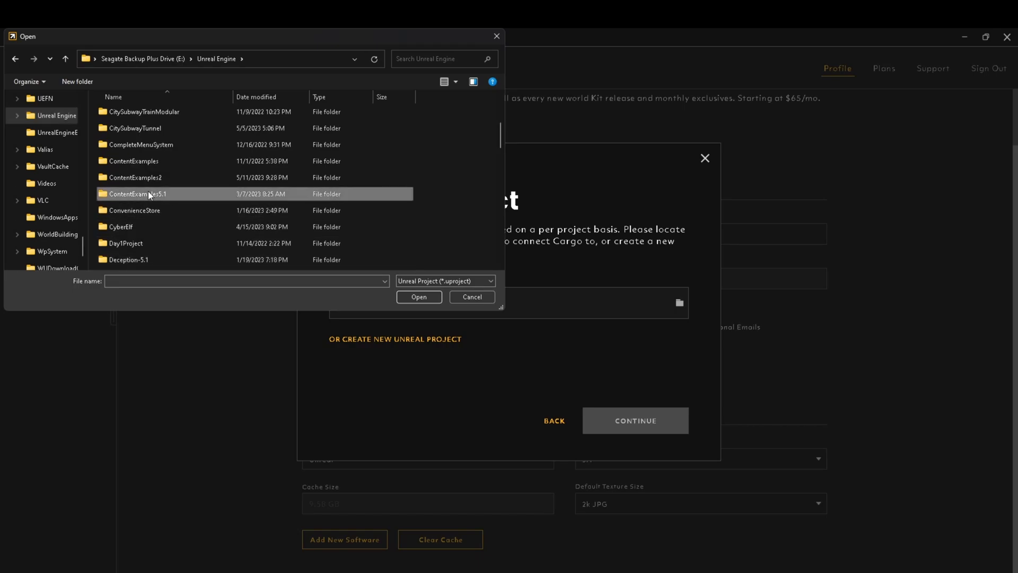
{"action": "double_click", "coordinate": [138, 193]}
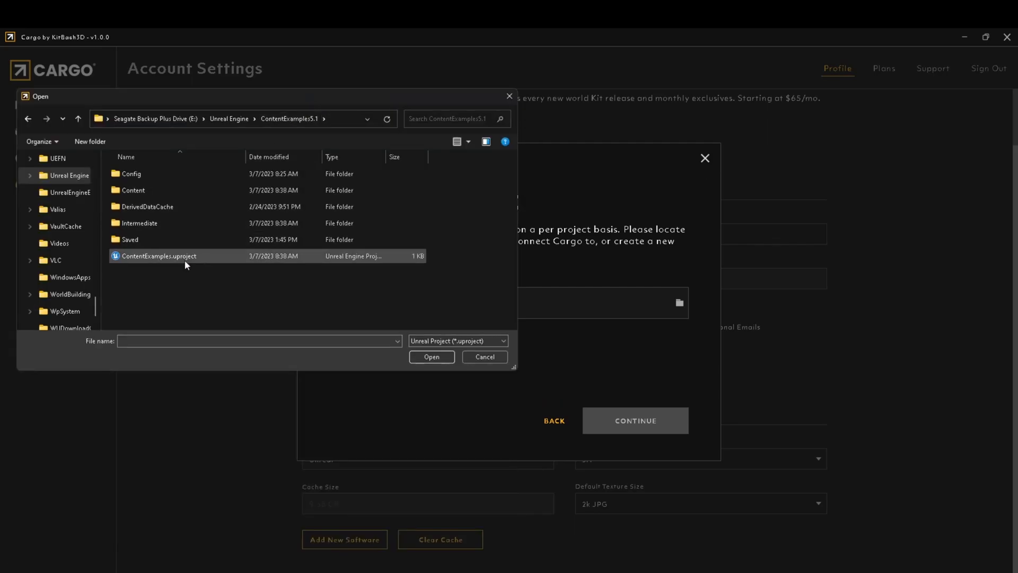
{"action": "left_click", "coordinate": [431, 356]}
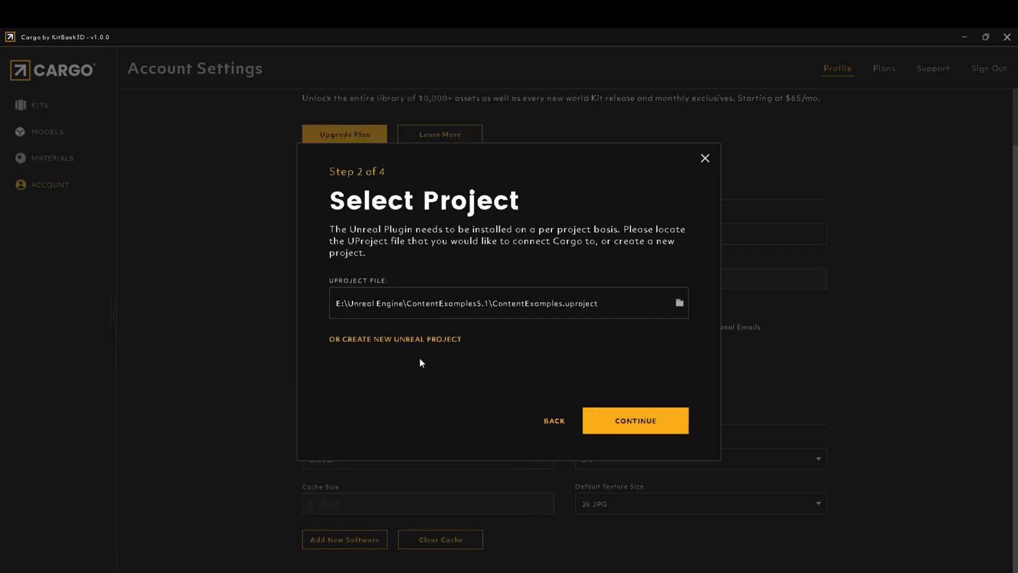
{"action": "mouse_move", "coordinate": [607, 423]}
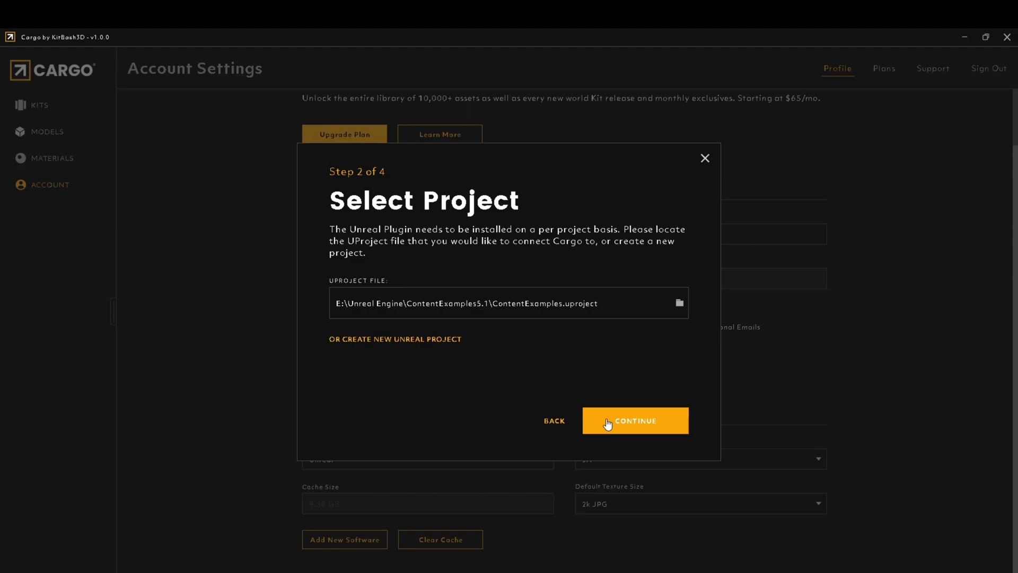
Continue to begin installing the Unreal plugin into the ContentExamples project.
{"action": "left_click", "coordinate": [634, 420]}
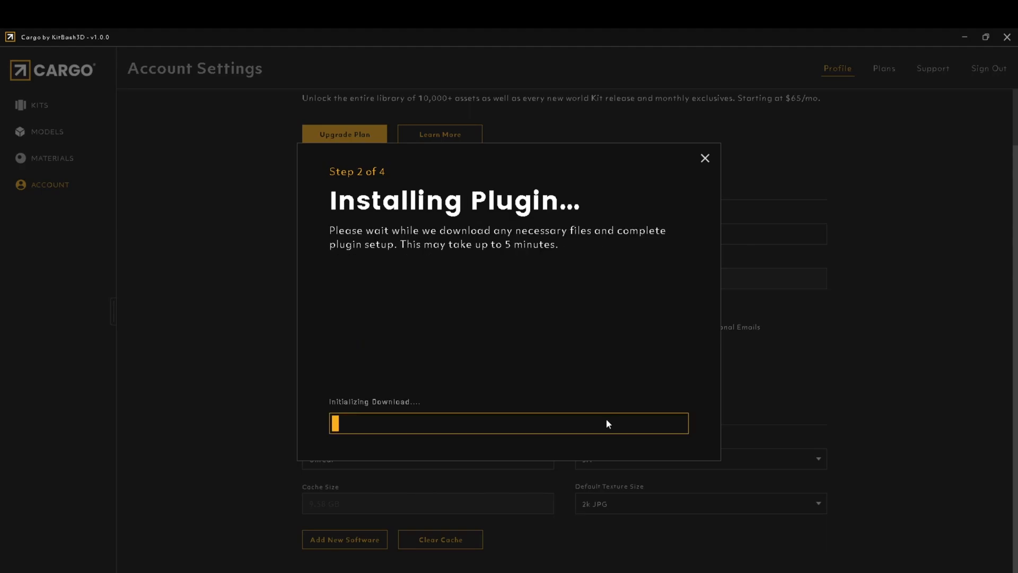
{"action": "mouse_move", "coordinate": [604, 423]}
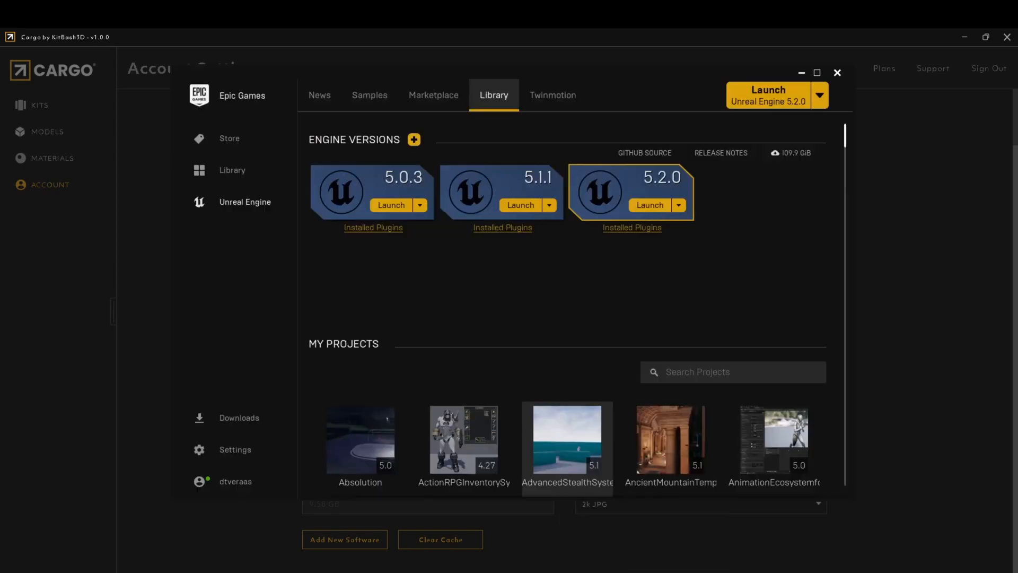
Launch the ContentExamples 5.1 project from My Projects in the Library.
{"action": "scroll", "scroll_direction": "down", "scroll_amount": 3}
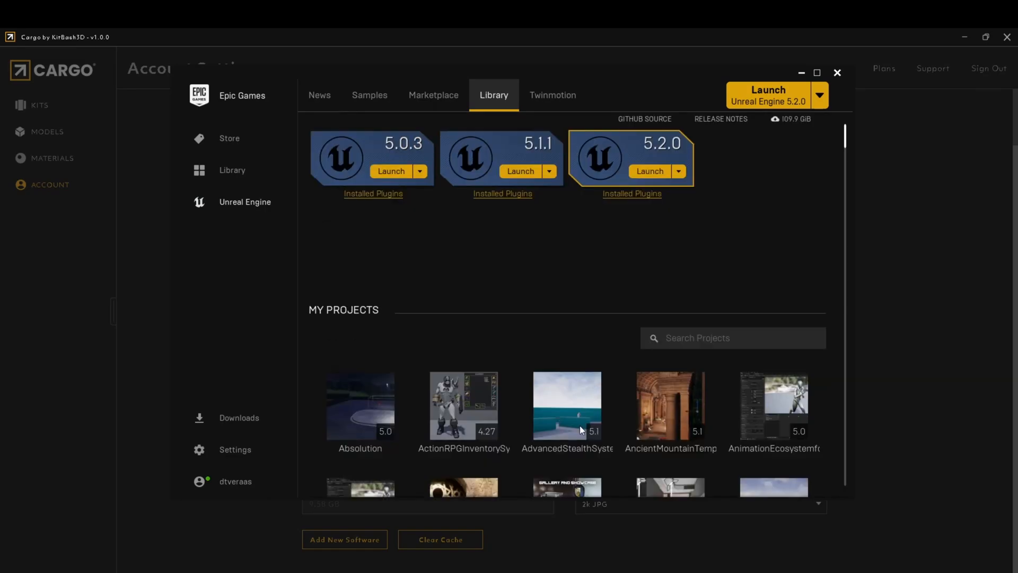
{"action": "scroll", "scroll_direction": "down", "scroll_amount": 3}
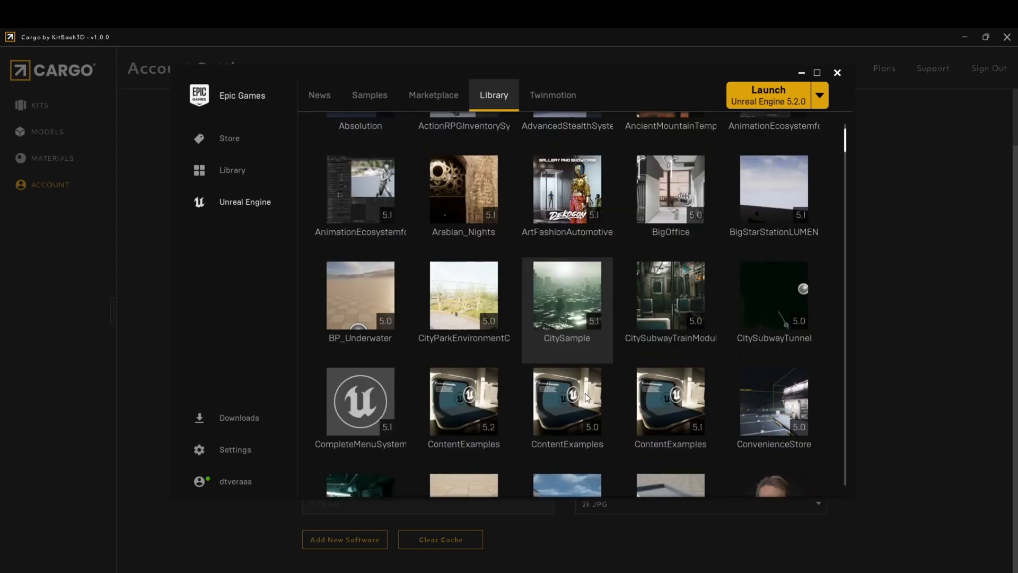
{"action": "left_click", "coordinate": [669, 399]}
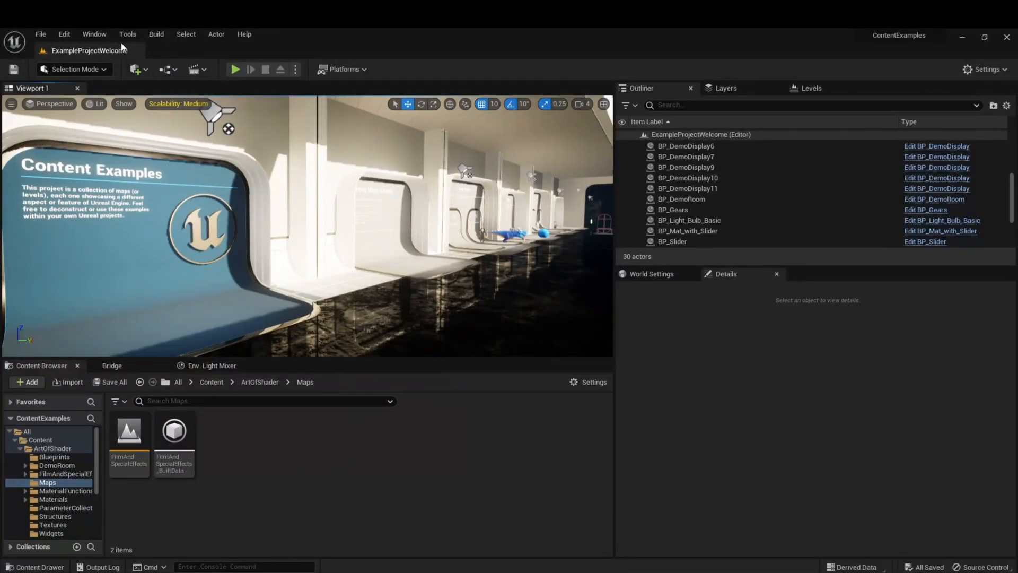
Launch Cargo from the Unreal editor's plugin button, bringing up its sign-in screen.
{"action": "left_click", "coordinate": [94, 34]}
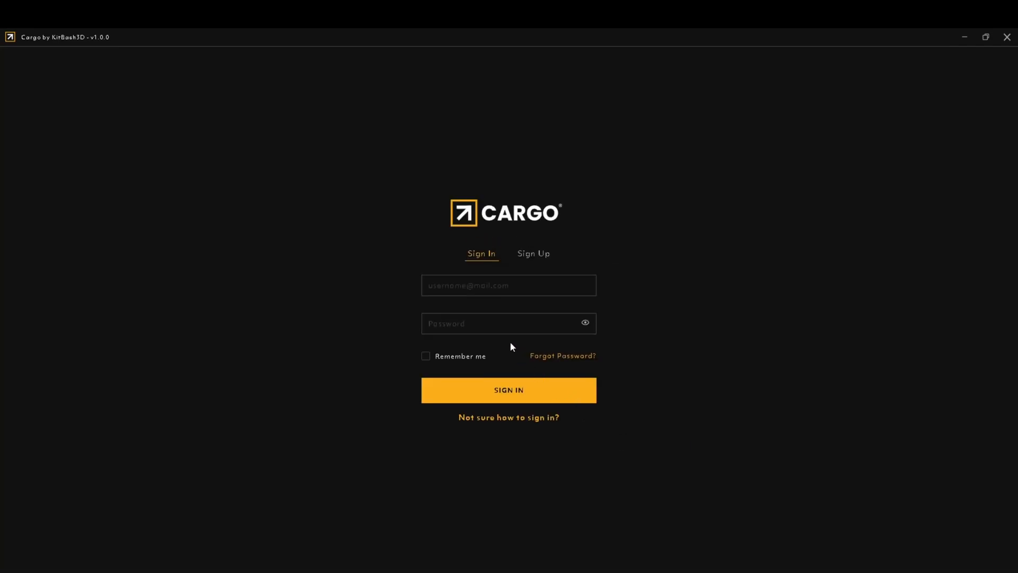
Sign in to Cargo and switch from Kits to the Models catalogue.
{"action": "left_click", "coordinate": [508, 389]}
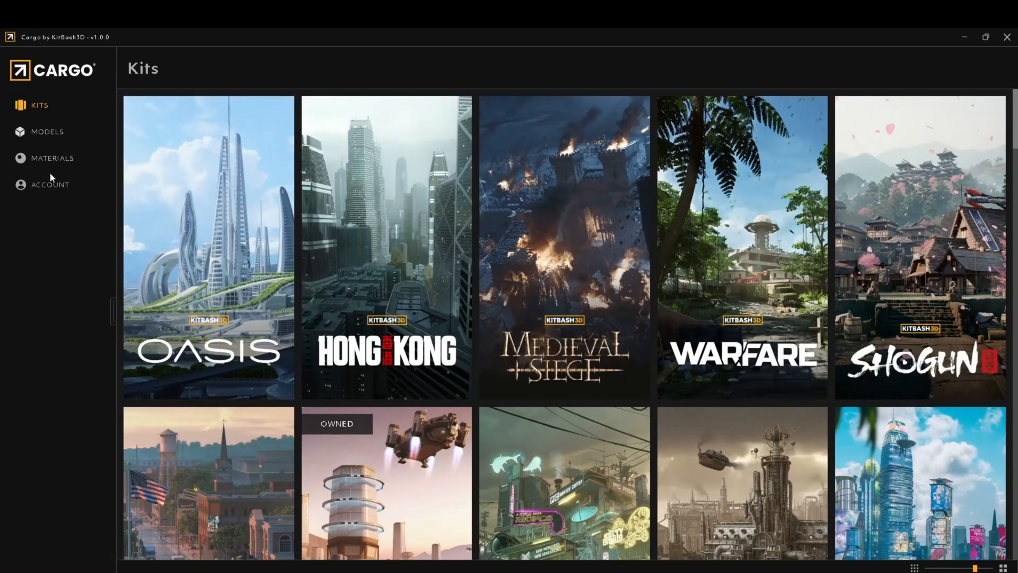
{"action": "left_click", "coordinate": [46, 132]}
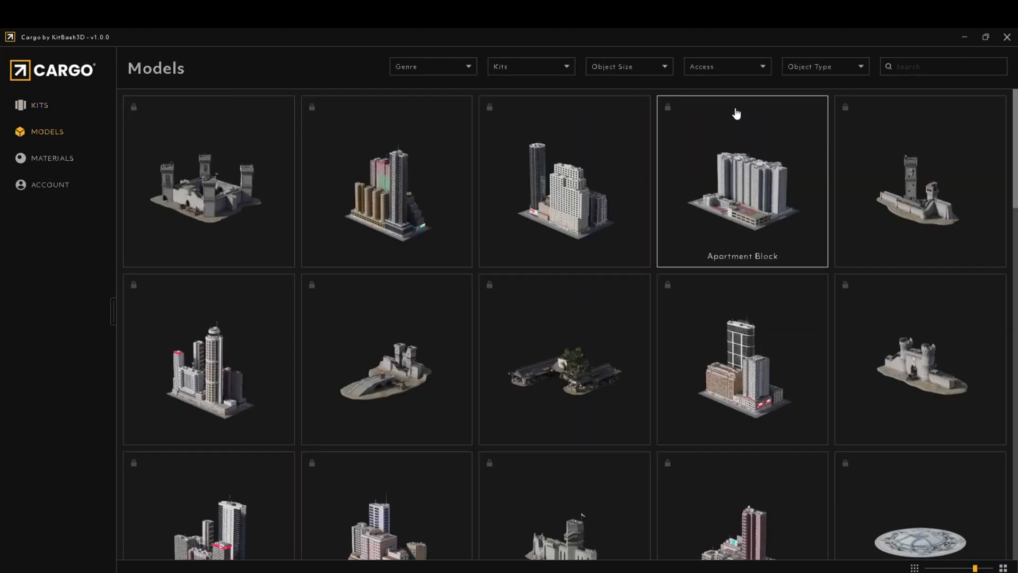
Filter the Models catalogue by Access to Free and show Destroyed Castle Wall B's details.
{"action": "left_click", "coordinate": [725, 65]}
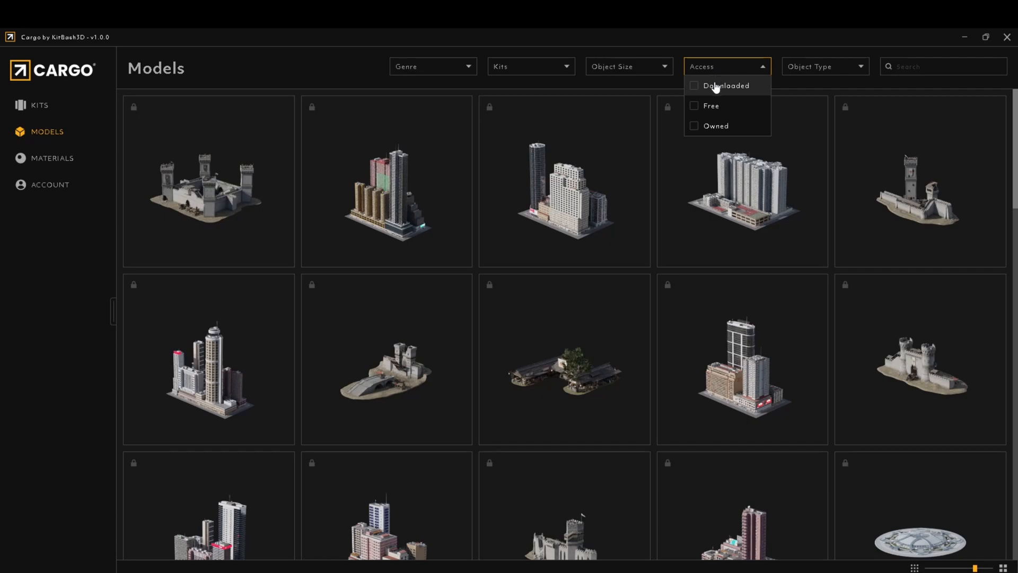
{"action": "left_click", "coordinate": [694, 84]}
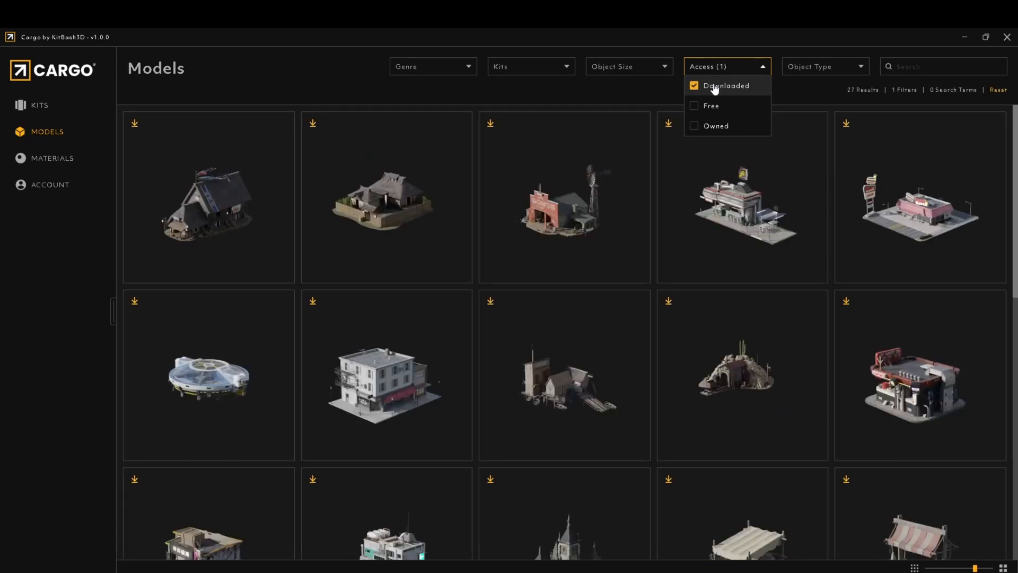
{"action": "left_click", "coordinate": [694, 106]}
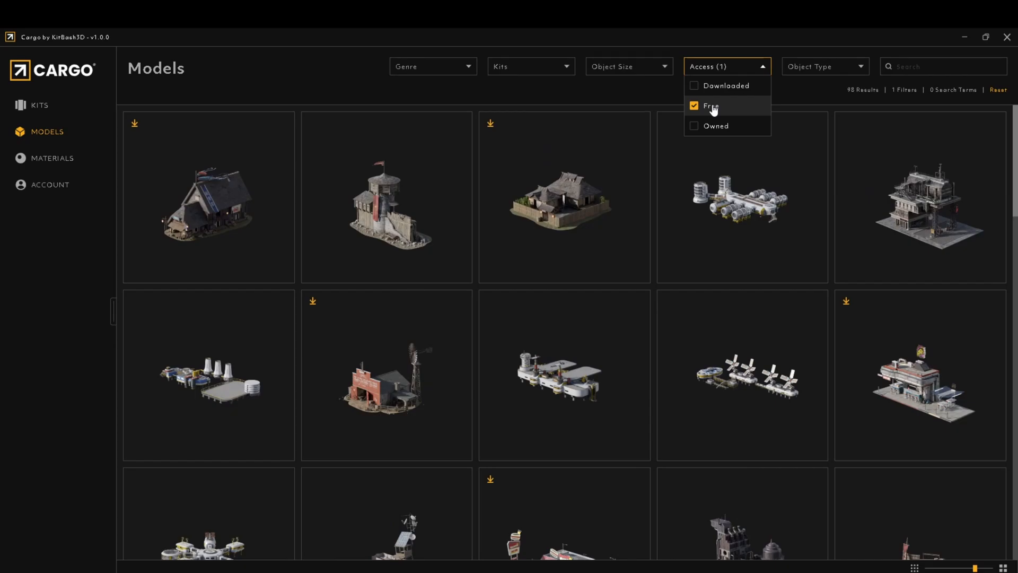
{"action": "mouse_move", "coordinate": [388, 212]}
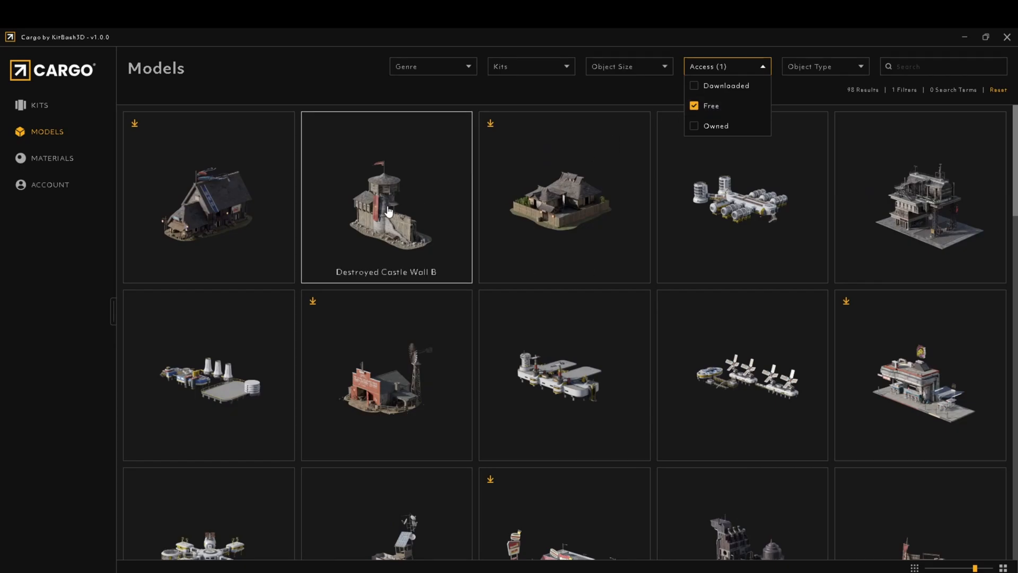
{"action": "left_click", "coordinate": [386, 201]}
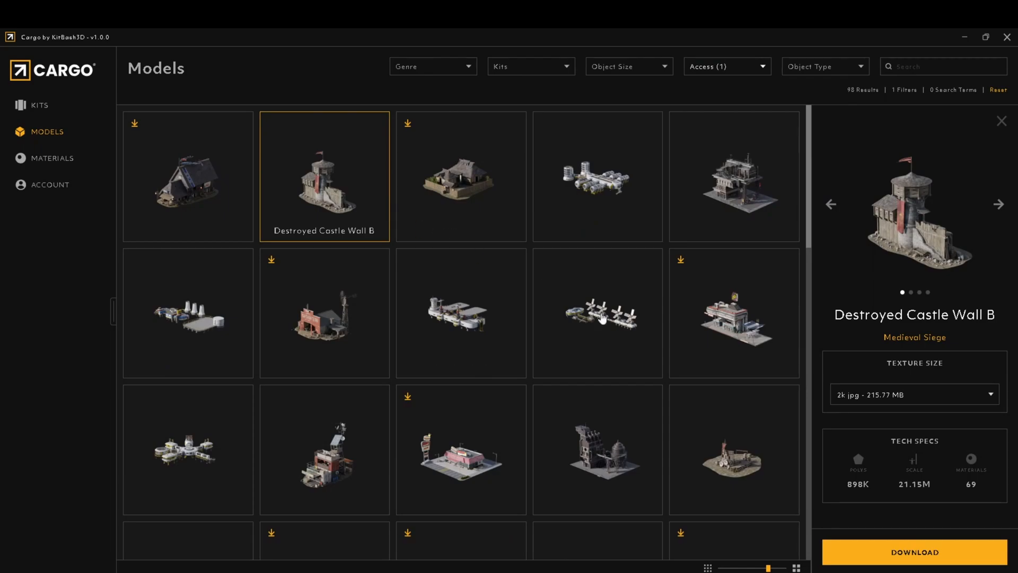
{"action": "mouse_move", "coordinate": [911, 533]}
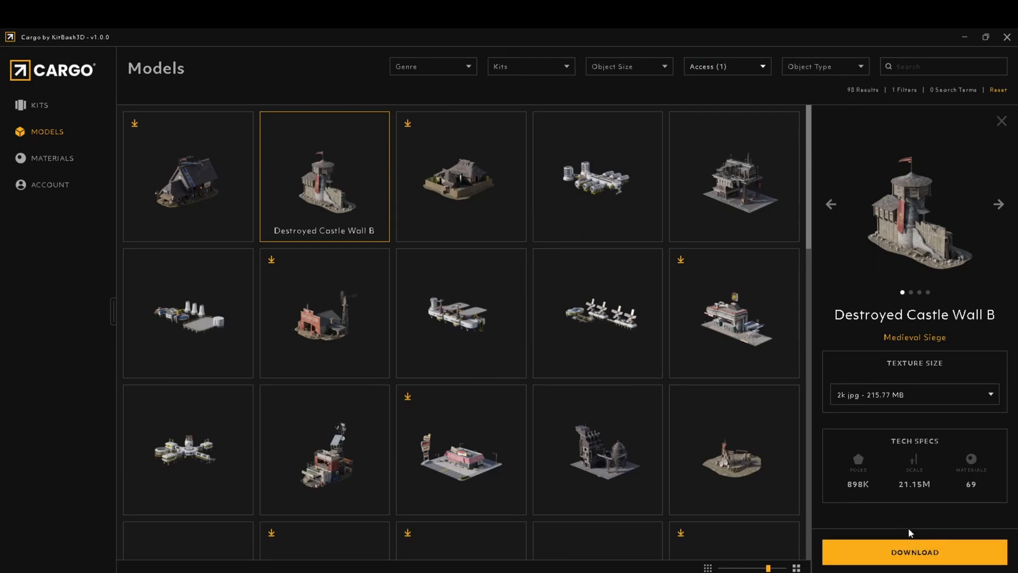
Download Destroyed Castle Wall B and import it into the Unreal level.
{"action": "left_click", "coordinate": [913, 395]}
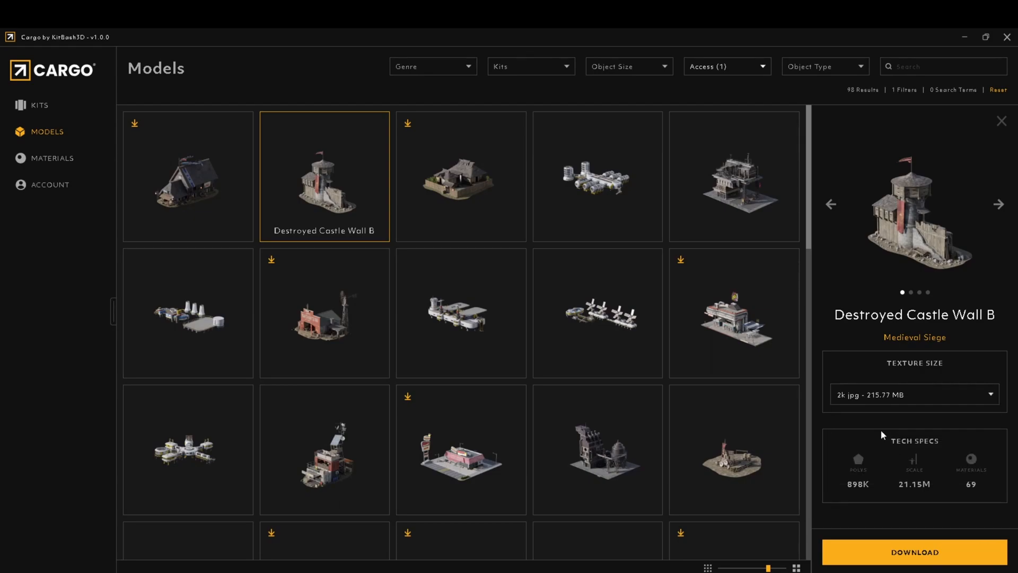
{"action": "left_click", "coordinate": [913, 551]}
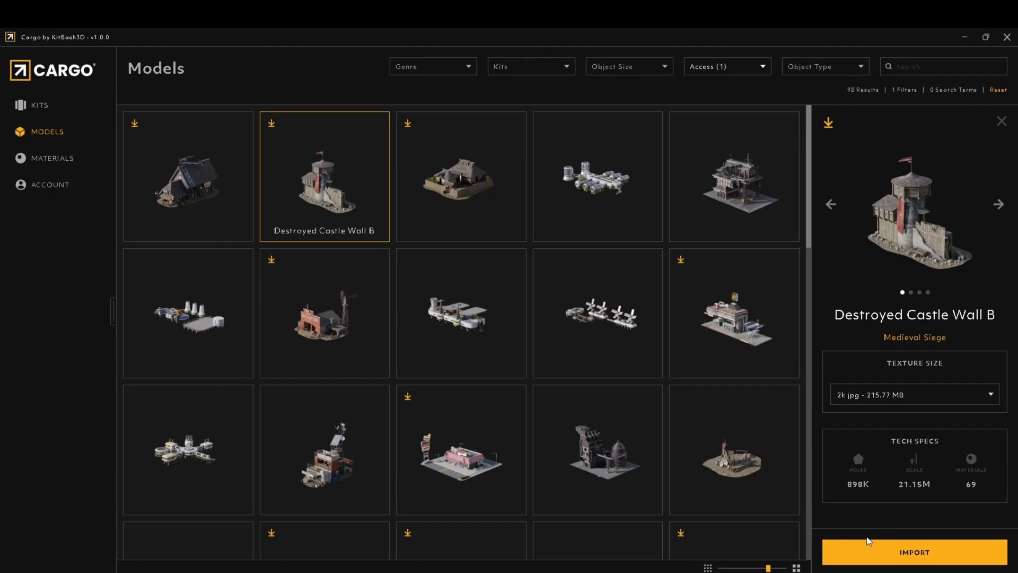
{"action": "left_click", "coordinate": [913, 552]}
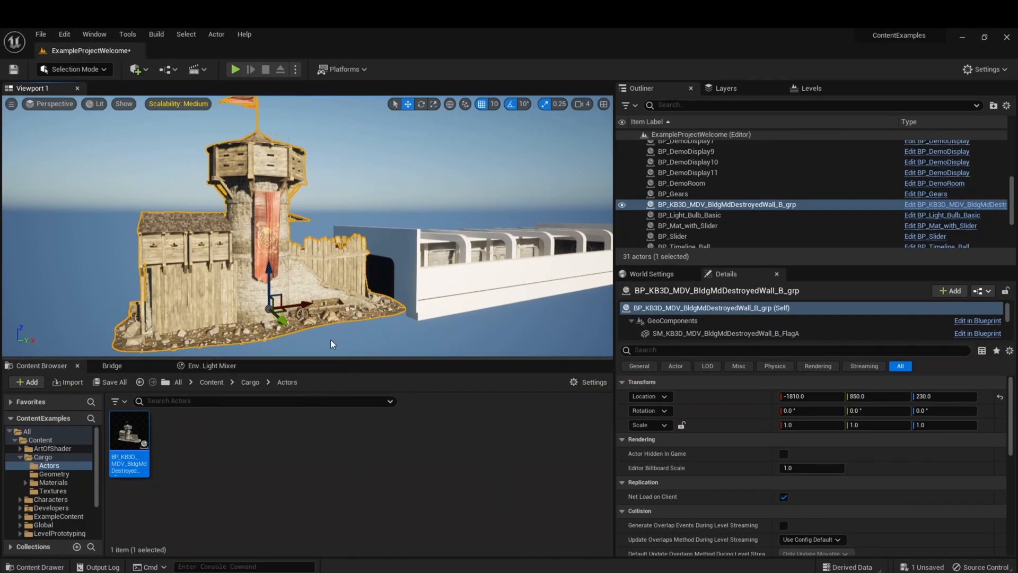
{"action": "mouse_move", "coordinate": [313, 278]}
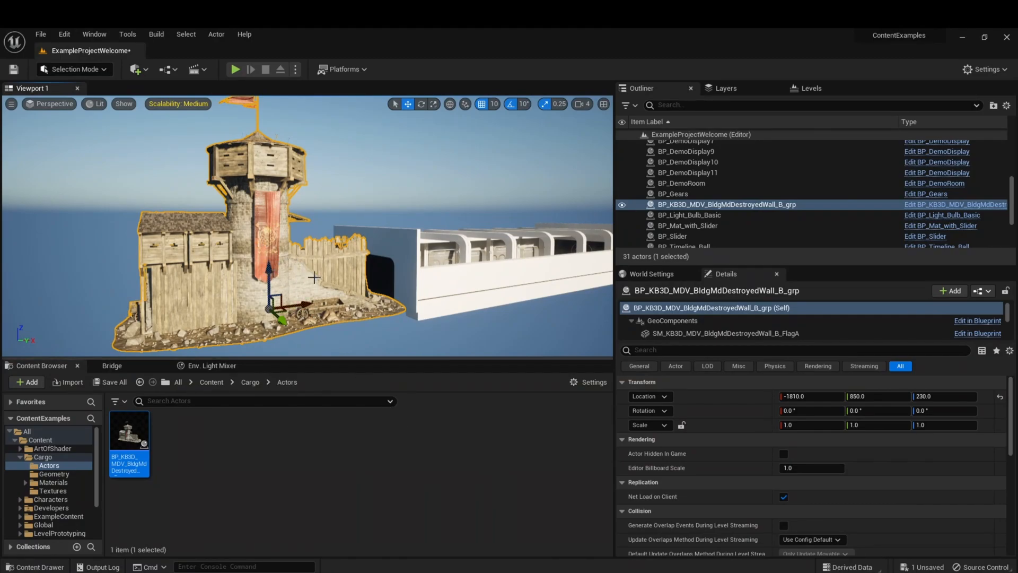
{"action": "mouse_move", "coordinate": [273, 272]}
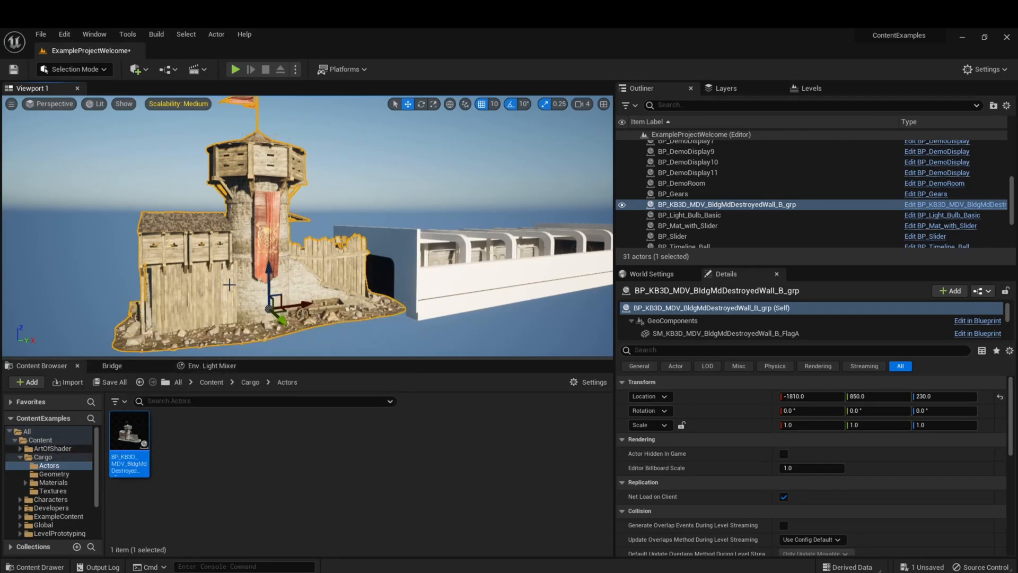
Delete the selected Destroyed Castle Wall B actor from the level.
{"action": "key", "text": "Delete"}
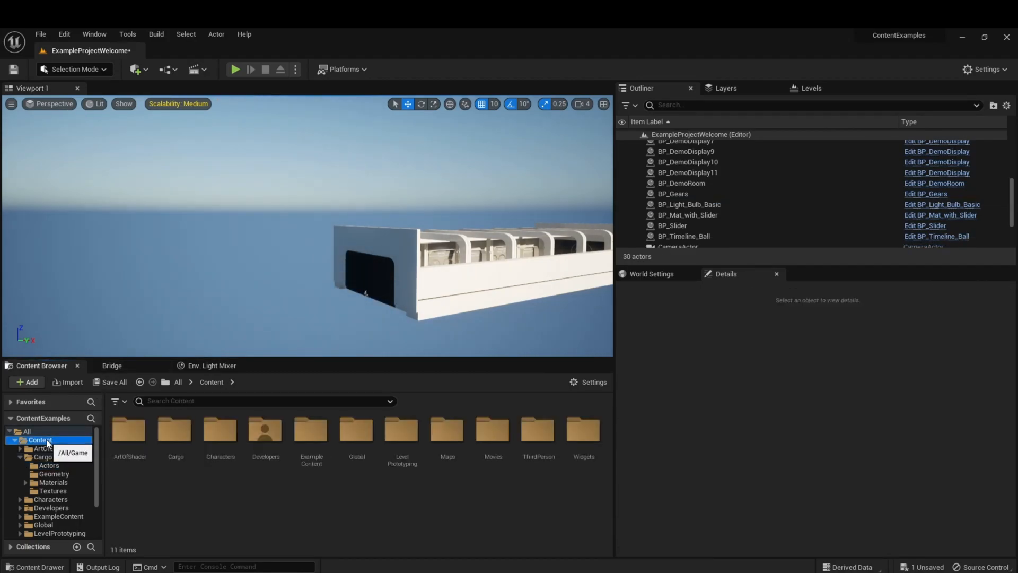
Browse into the Cargo Actors folder holding the castle wall blueprint in the Content Browser.
{"action": "left_click", "coordinate": [42, 456]}
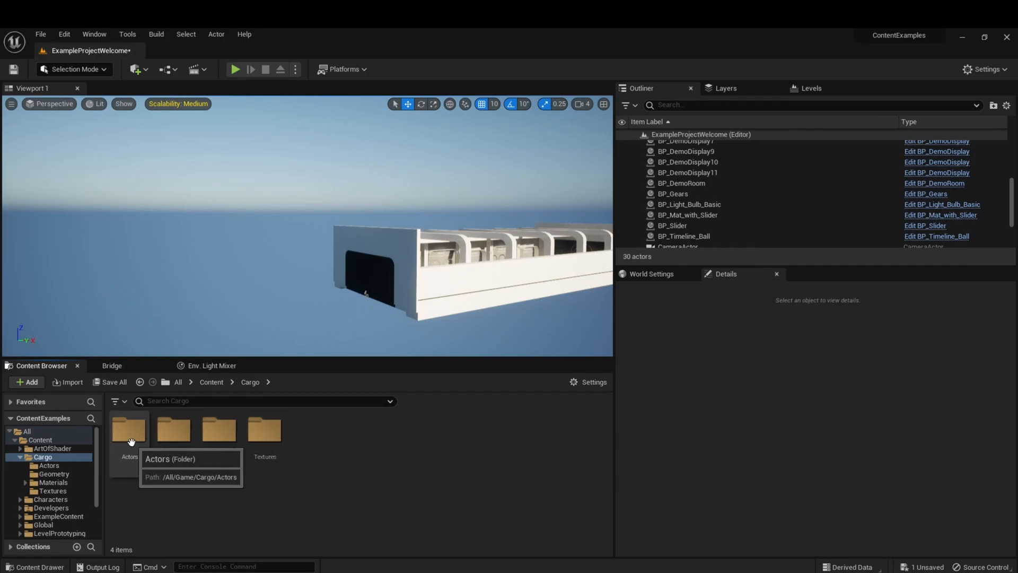
{"action": "double_click", "coordinate": [128, 428]}
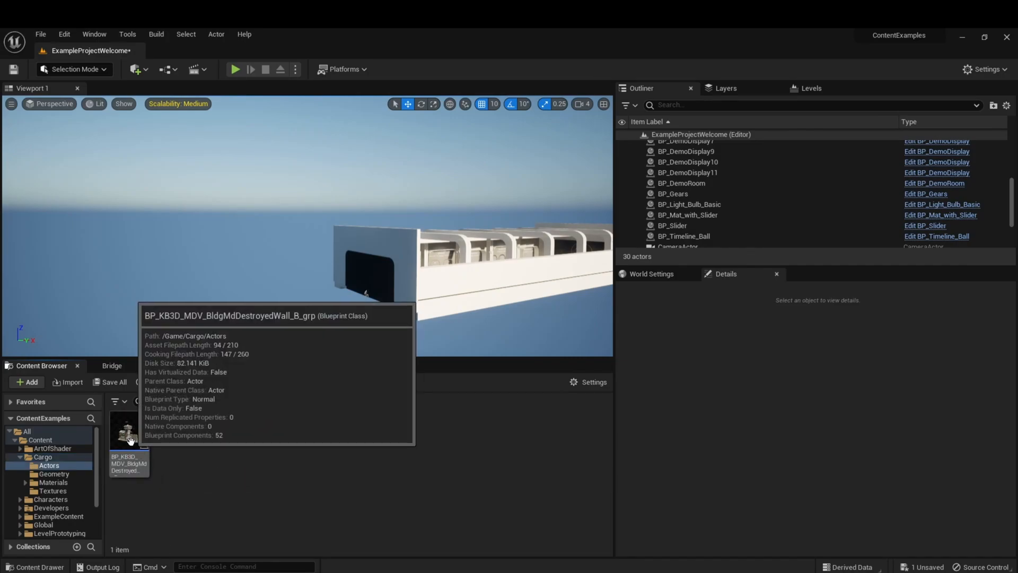